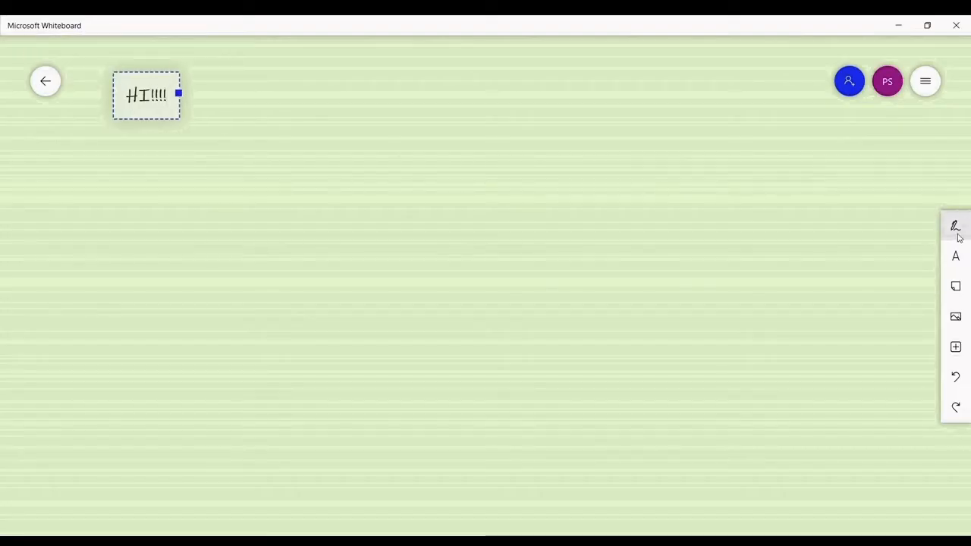
- Add a text box reading 'KNOT THEORY!!' beside the HI!!!! greeting and smiley
left_click(956, 226)
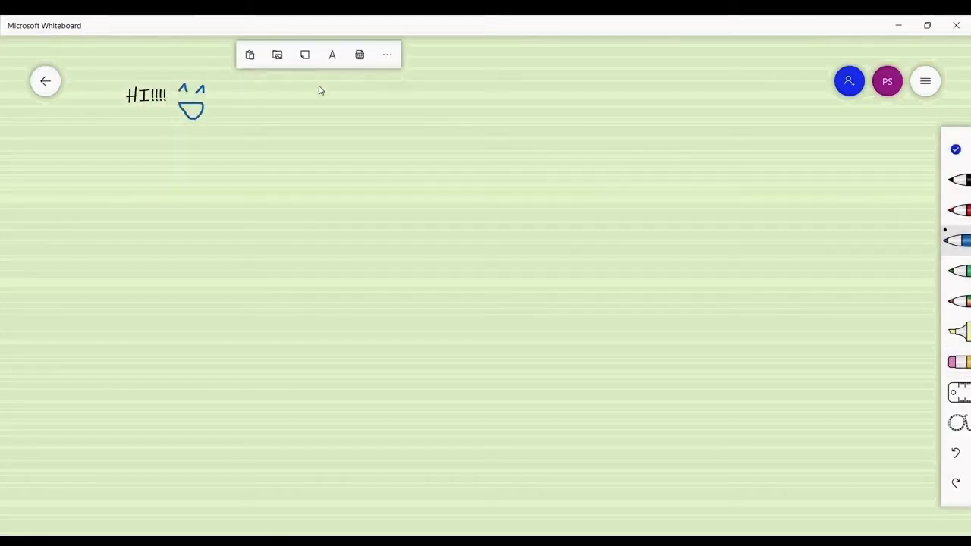
type("KNOT T")
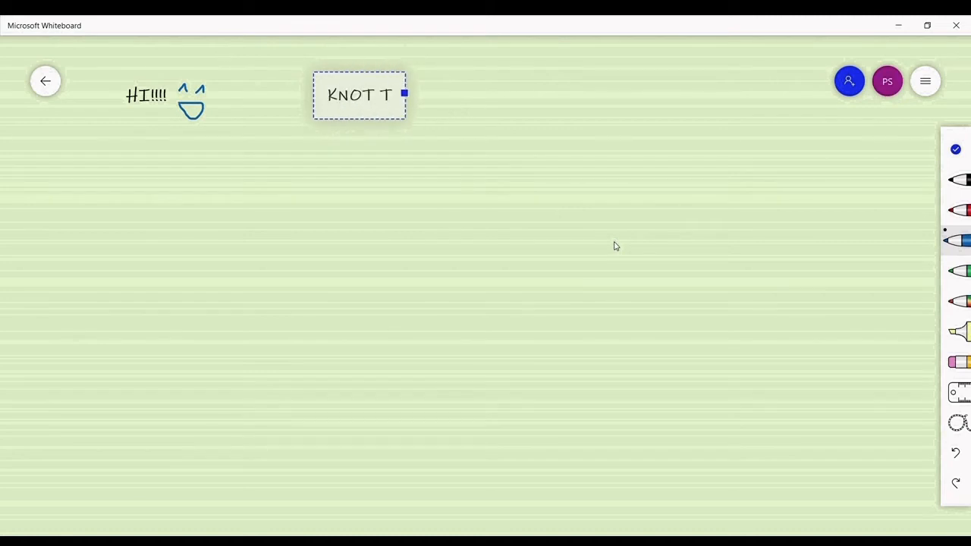
type("HEORY!!")
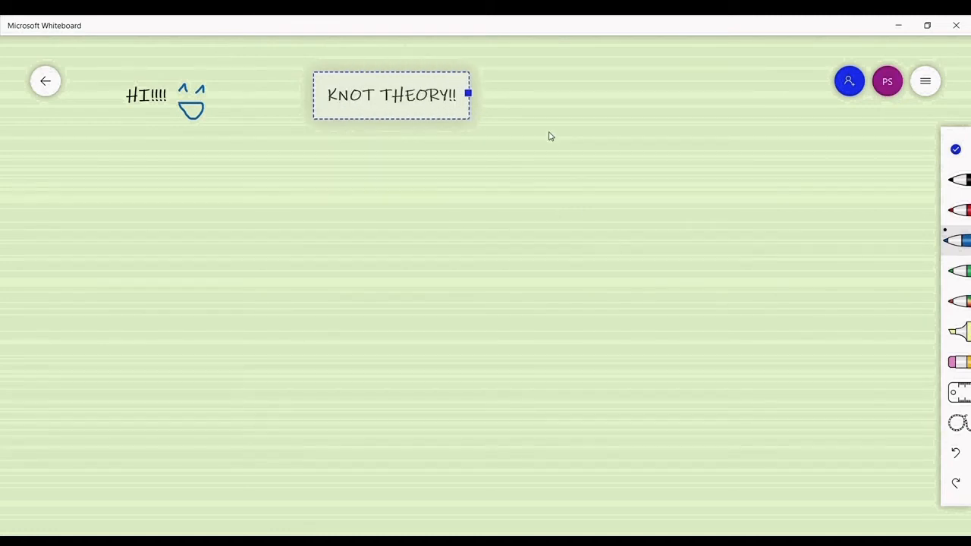
left_click(551, 136)
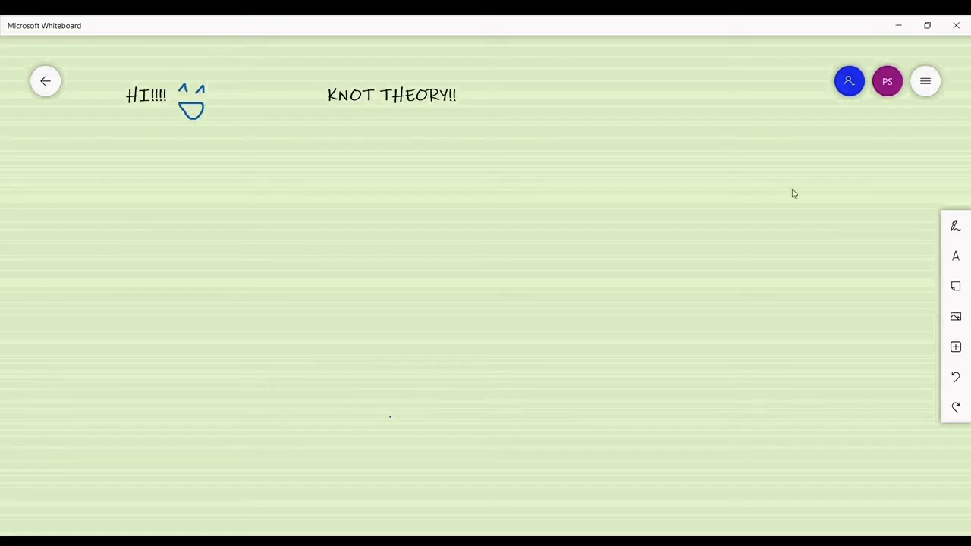
- Circle the KNOT THEORY!! title in green and draw red question marks after it
left_click_drag(395, 61, 311, 113)
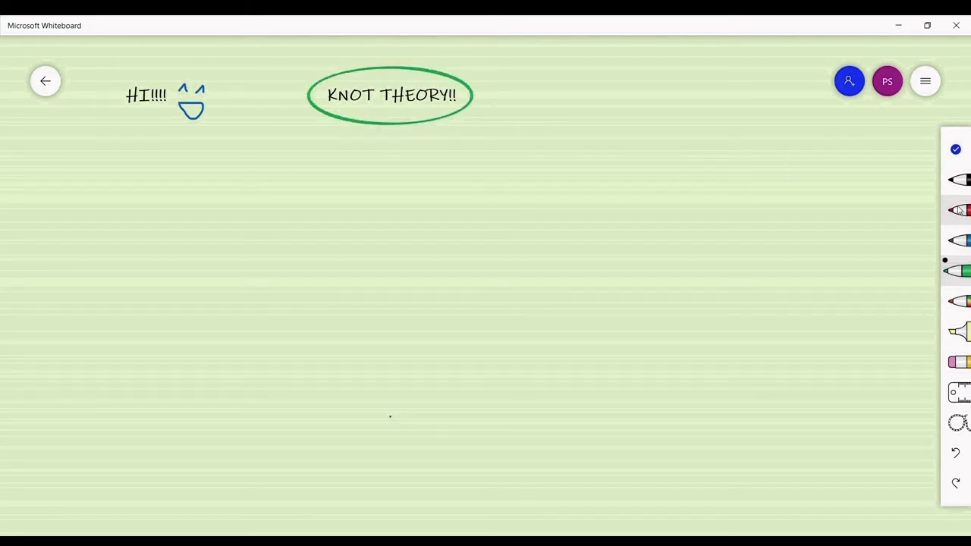
left_click_drag(516, 79, 504, 152)
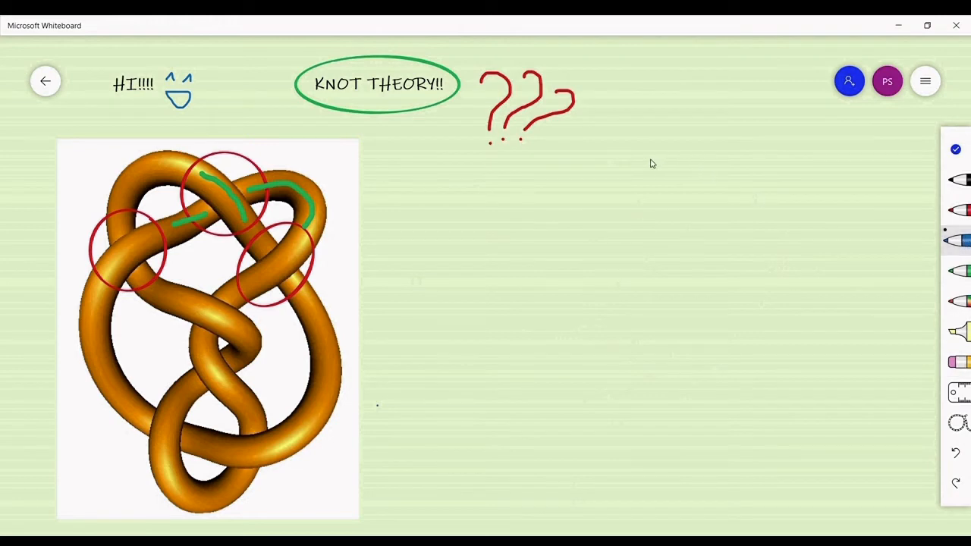
- Sketch a blue crossing: a vertical strand with a broken strand passing under it
left_click_drag(653, 159, 711, 509)
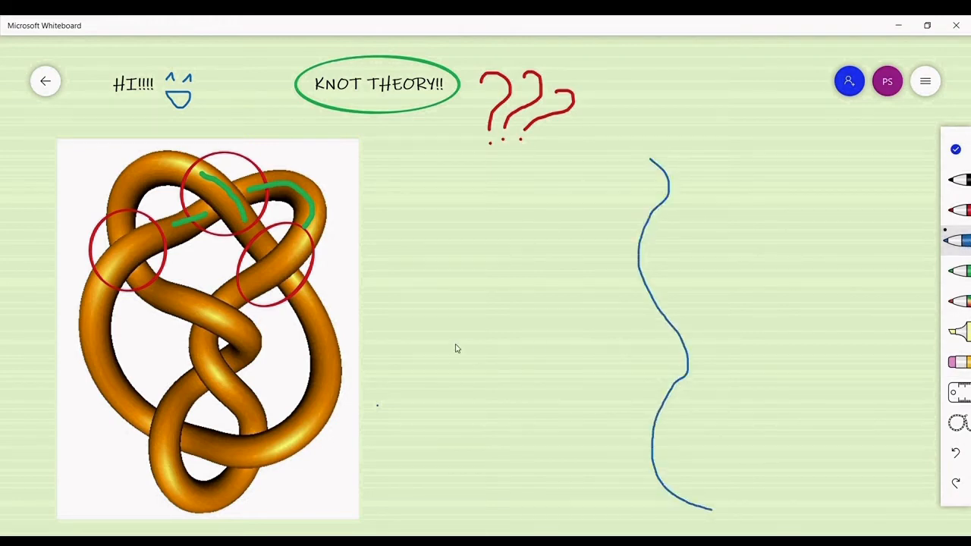
left_click_drag(453, 343, 651, 328)
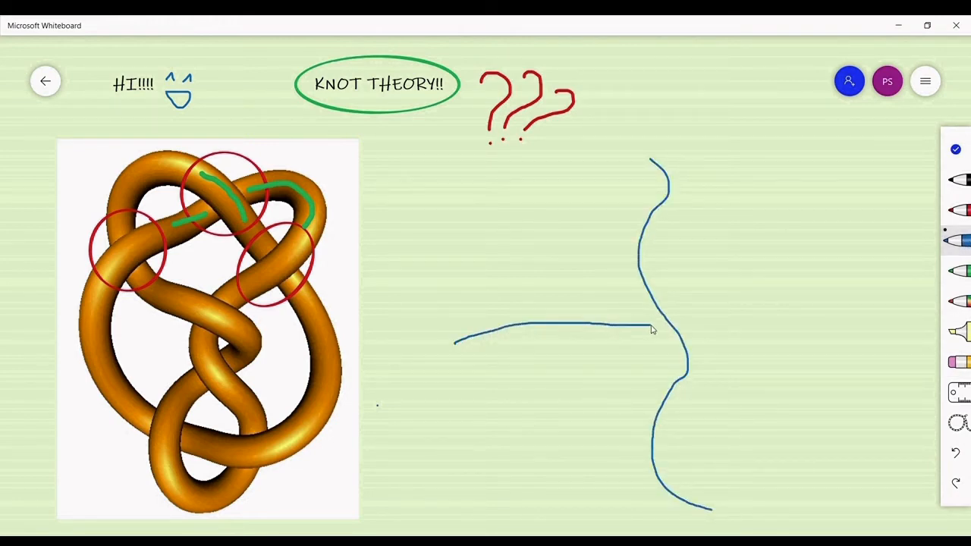
left_click_drag(665, 326, 911, 277)
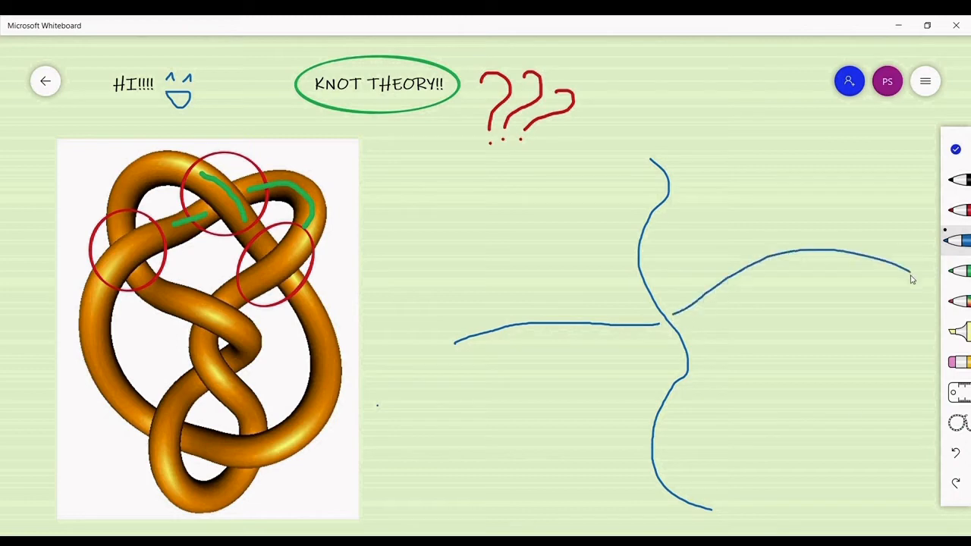
mouse_move(856, 32)
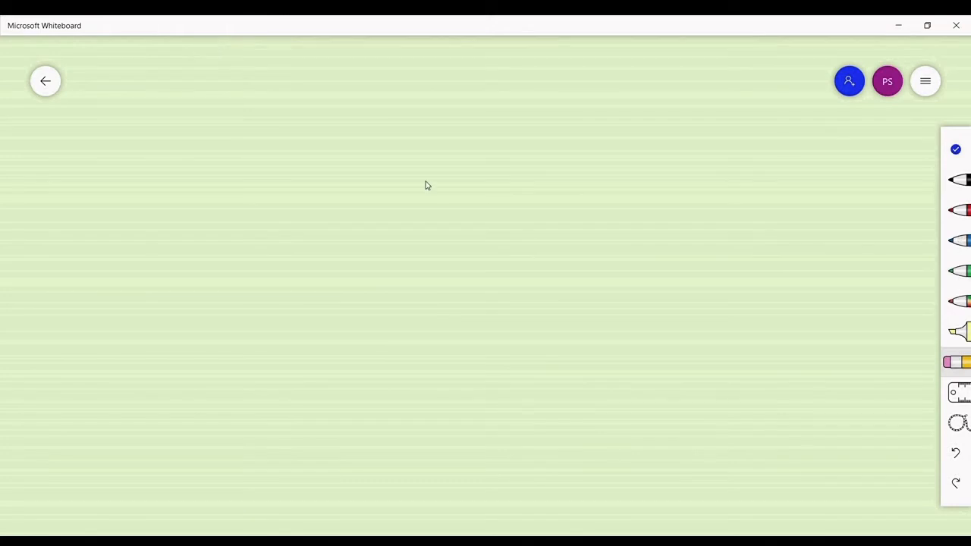
- Draw a blue loop with an arrow, a red X on the green loop, and a downward-bending arrow
left_click_drag(196, 124, 196, 125)
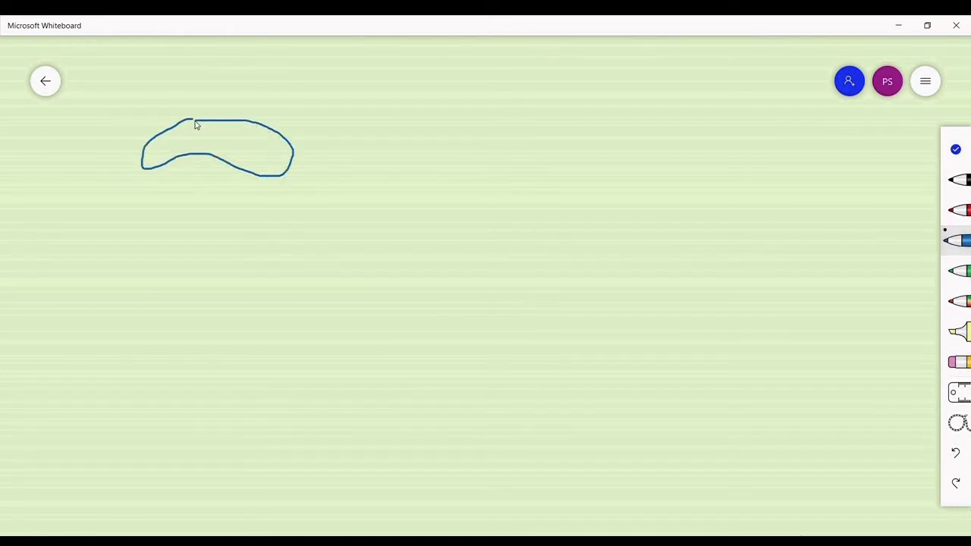
left_click_drag(317, 140, 291, 158)
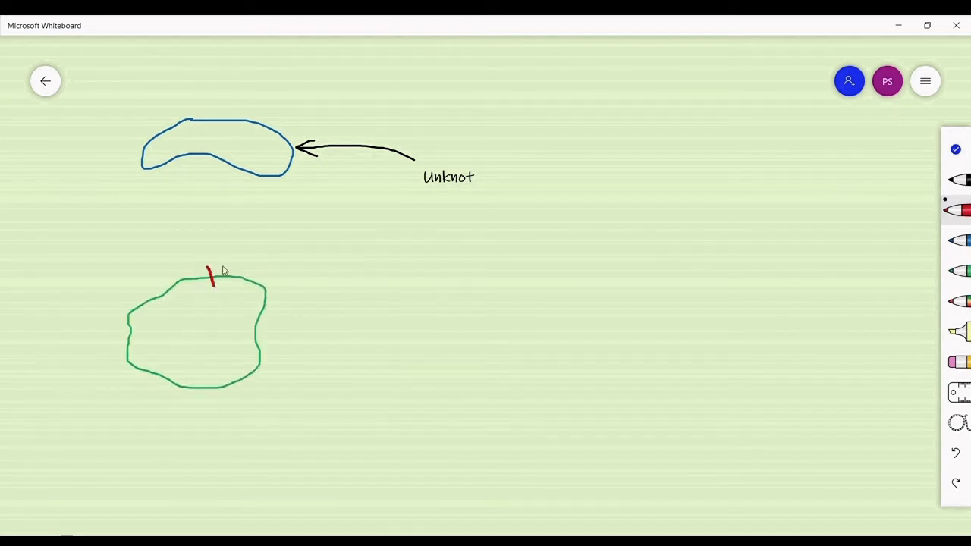
left_click_drag(281, 325, 393, 327)
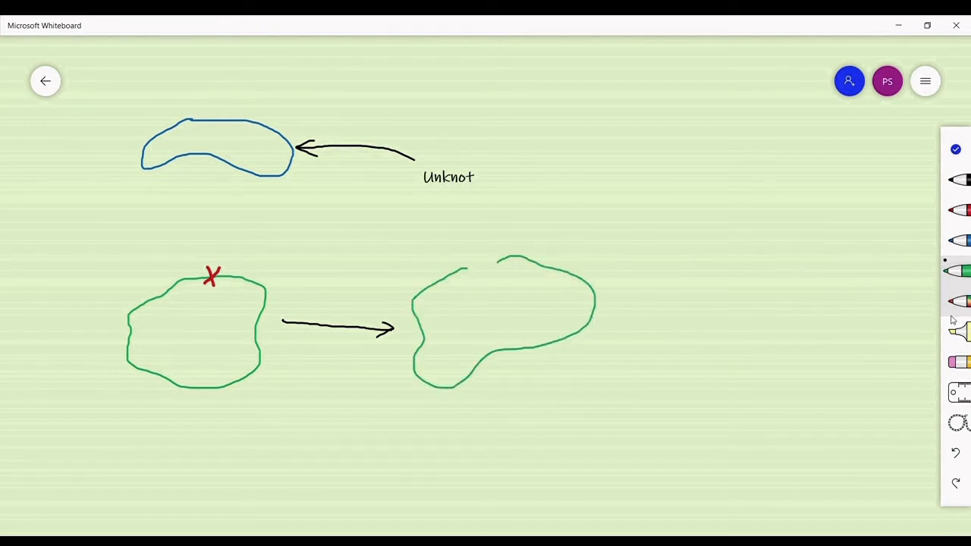
left_click_drag(607, 314, 668, 315)
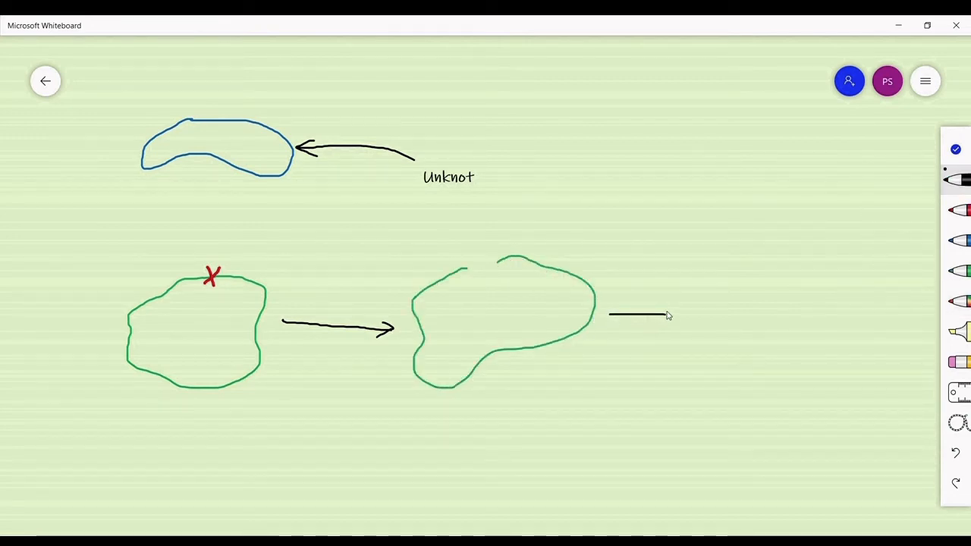
left_click_drag(665, 314, 653, 383)
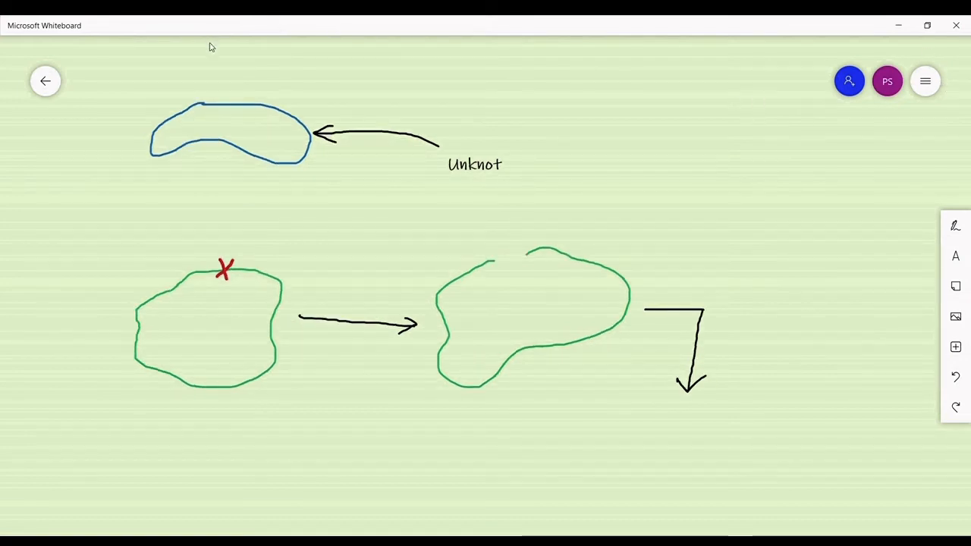
mouse_move(801, 268)
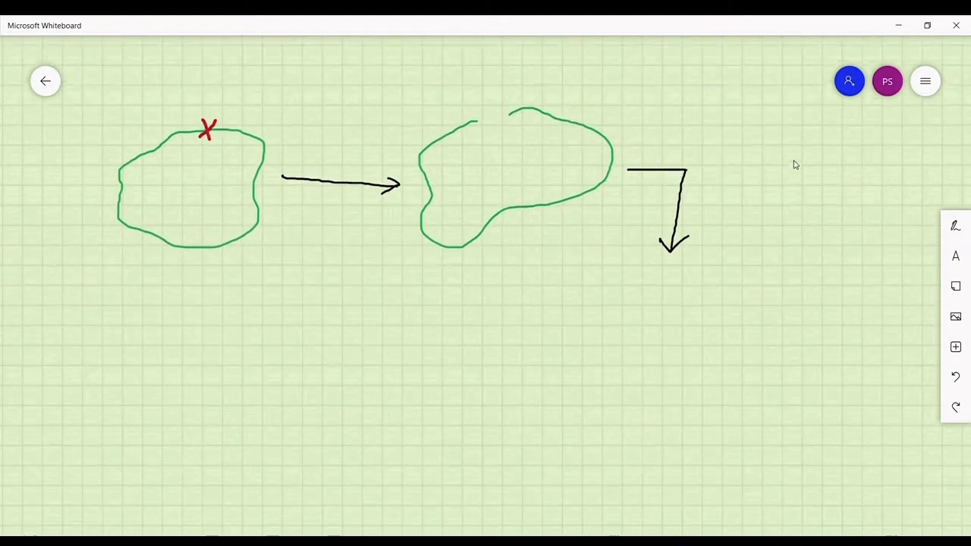
- Draw green overlapping trefoil strands below the arrow, then a black leftward arrow
left_click(956, 225)
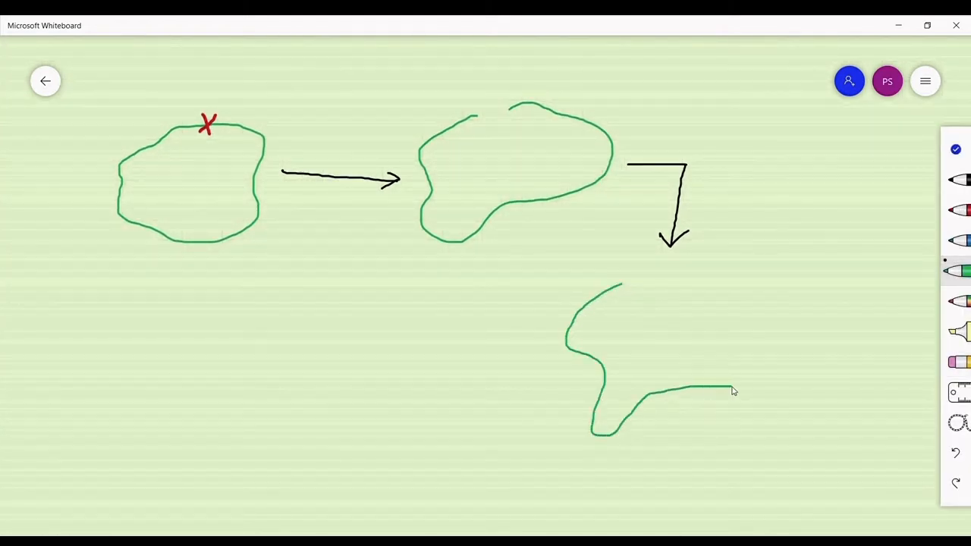
left_click_drag(729, 392, 660, 379)
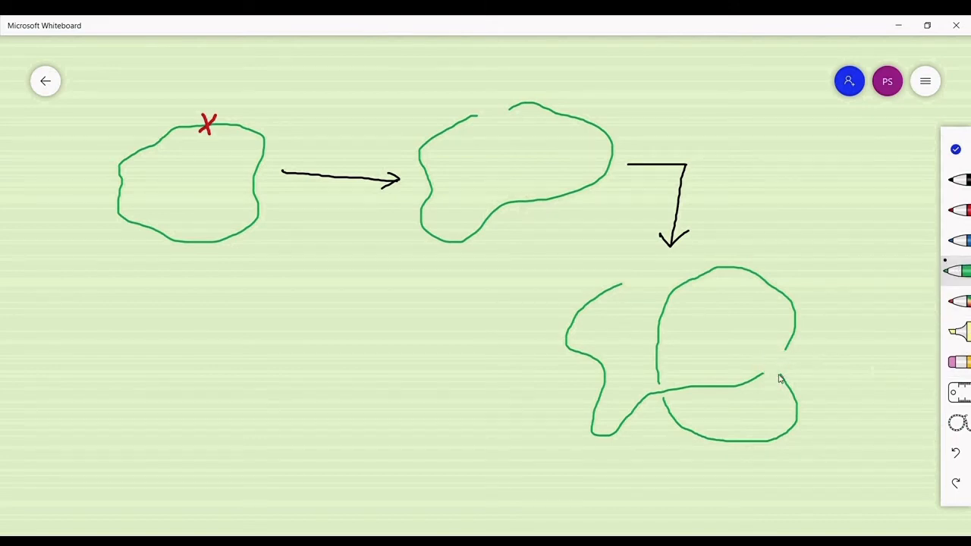
left_click_drag(781, 380, 674, 312)
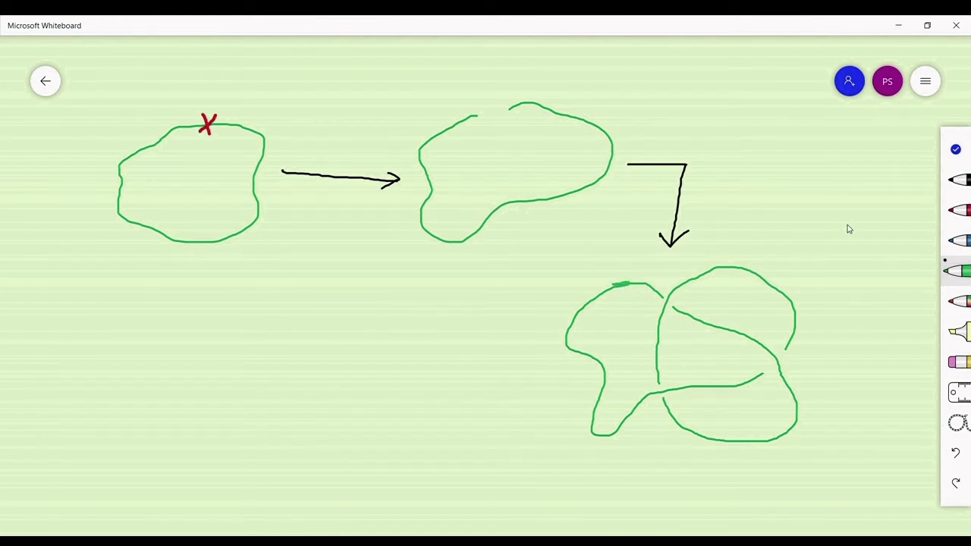
mouse_move(941, 36)
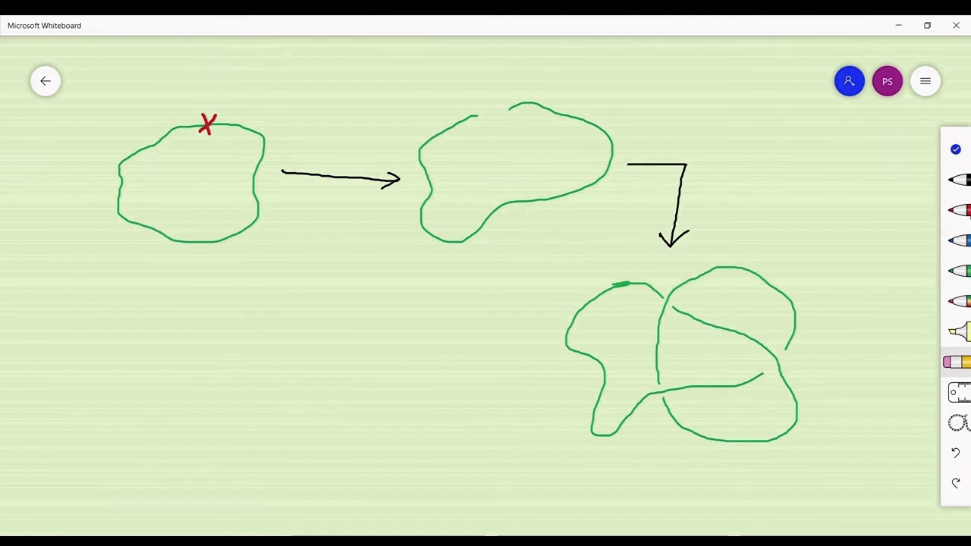
left_click(959, 179)
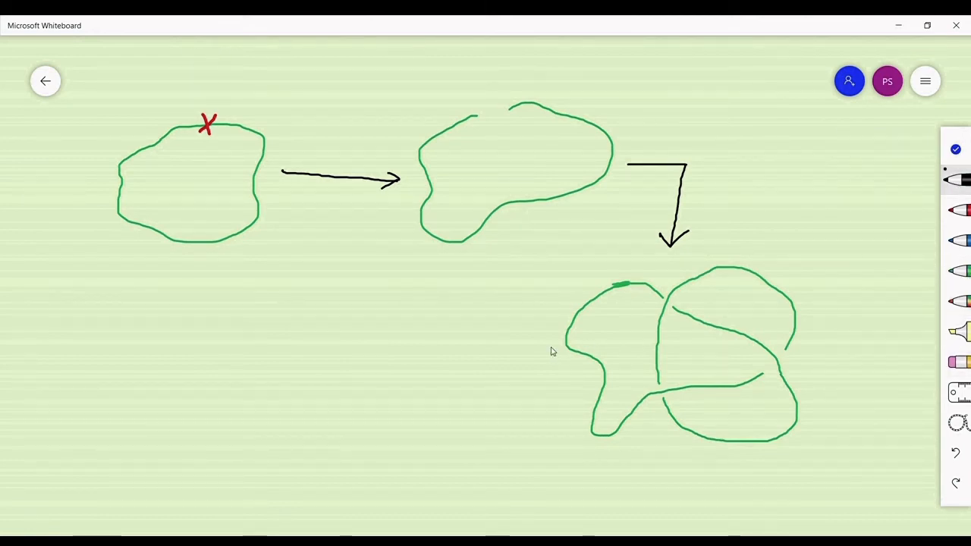
left_click_drag(546, 347, 382, 346)
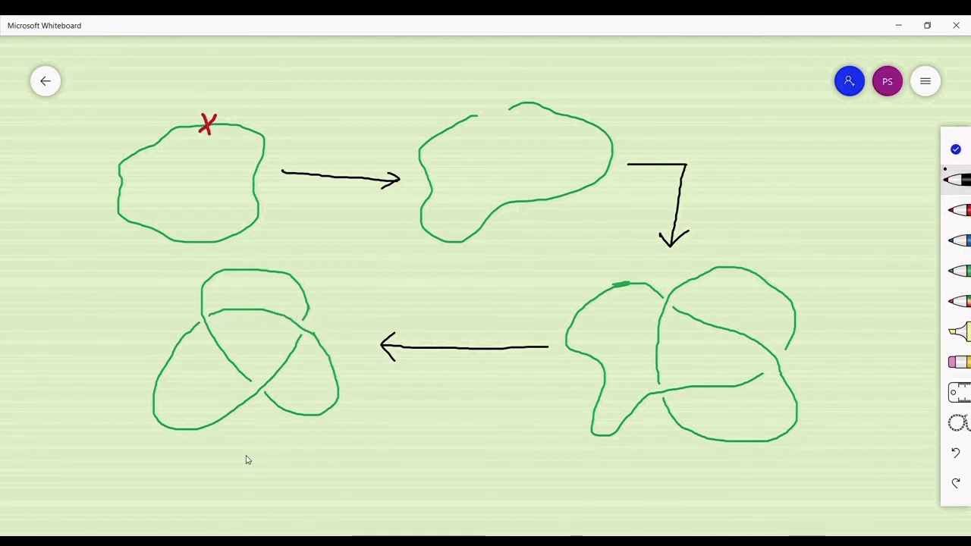
- Label the sketch 'Trefoil Knot' with a curved arrow and draw a blue arrow back to the unknot
left_click_drag(326, 468, 235, 425)
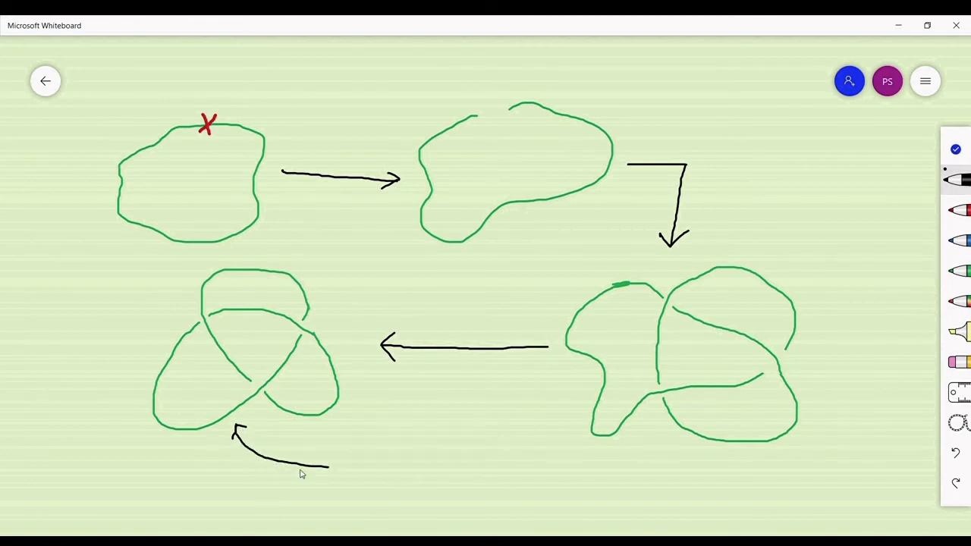
type("Trefoil Knot")
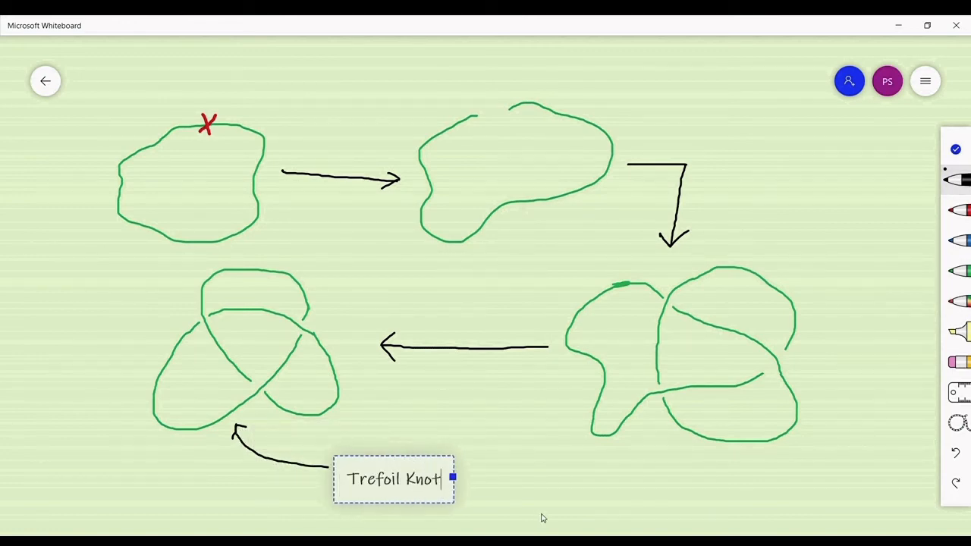
left_click(110, 336)
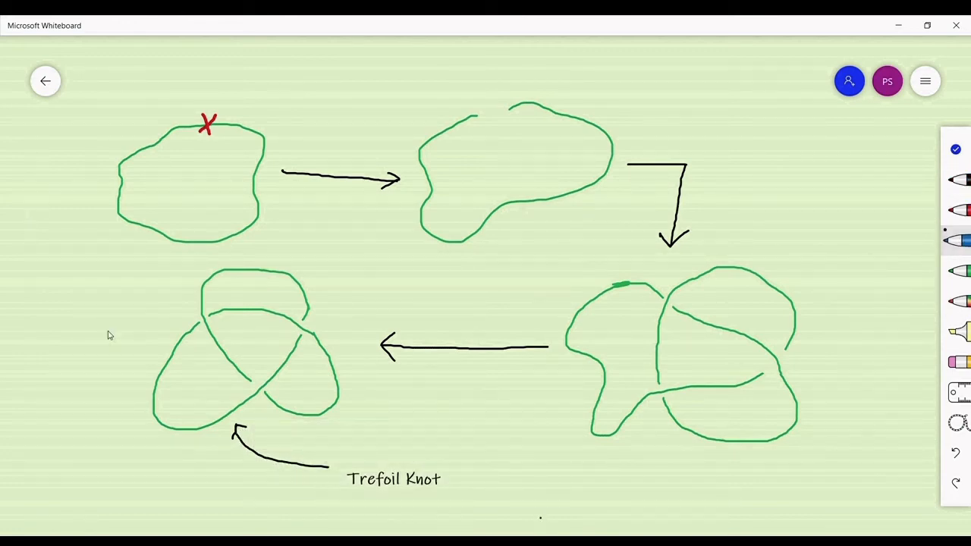
left_click_drag(166, 337, 170, 250)
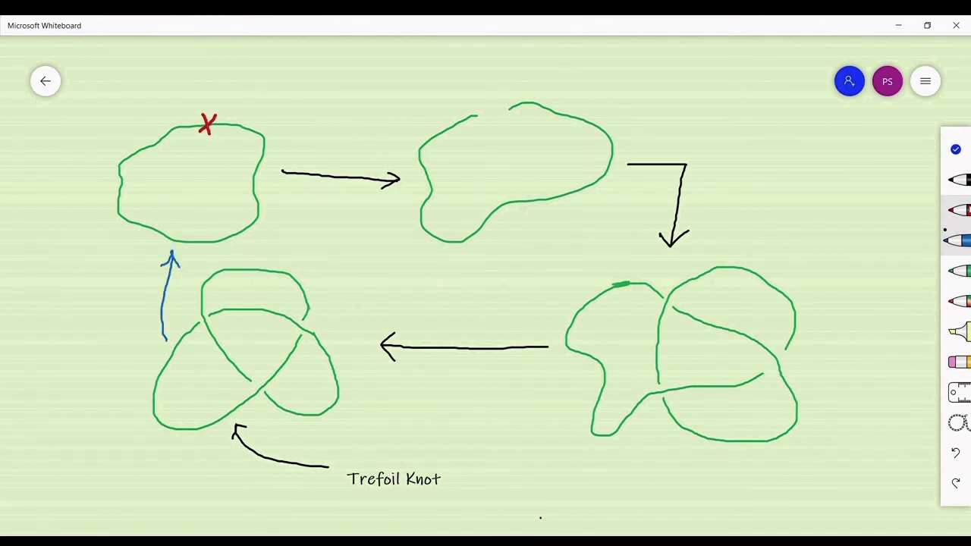
left_click_drag(140, 261, 195, 314)
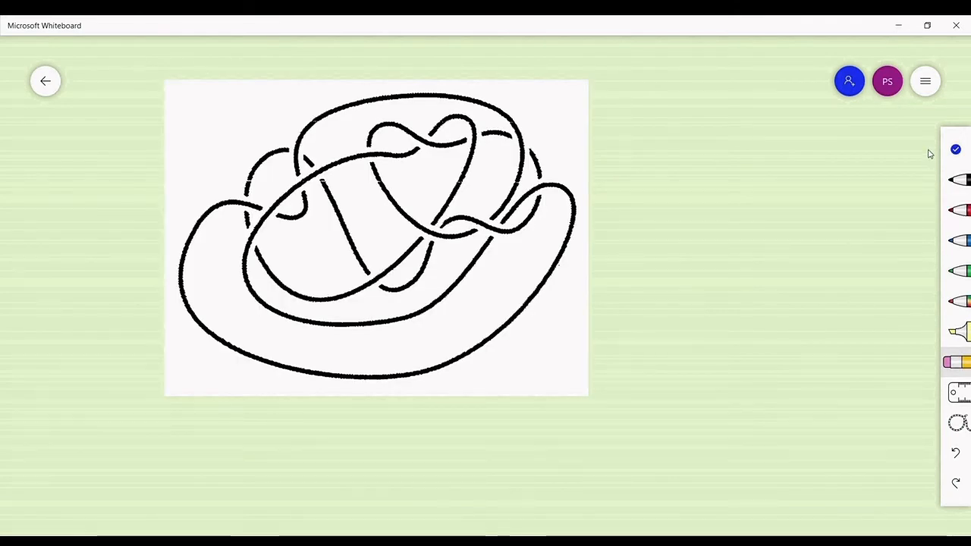
- Draw an arrow from the knot image to a blue unknot loop
left_click_drag(590, 205, 660, 210)
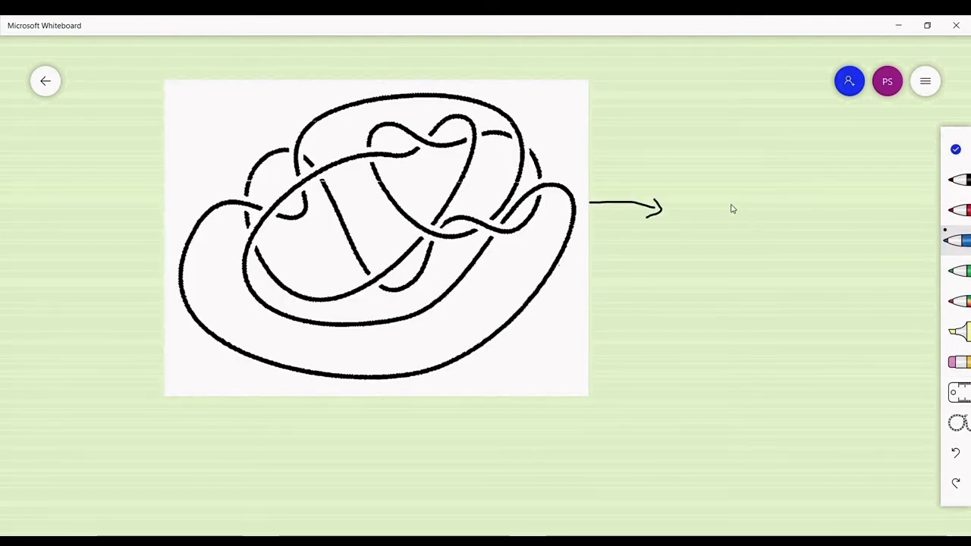
left_click_drag(729, 205, 729, 292)
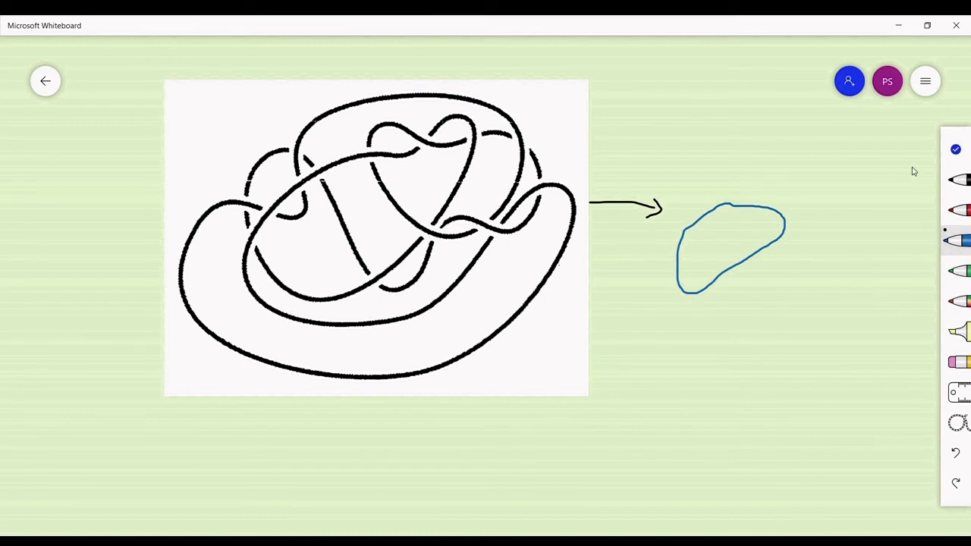
- Type the question: given a knot, how to tell if it disentangles into an unknot without trying
type("Questi")
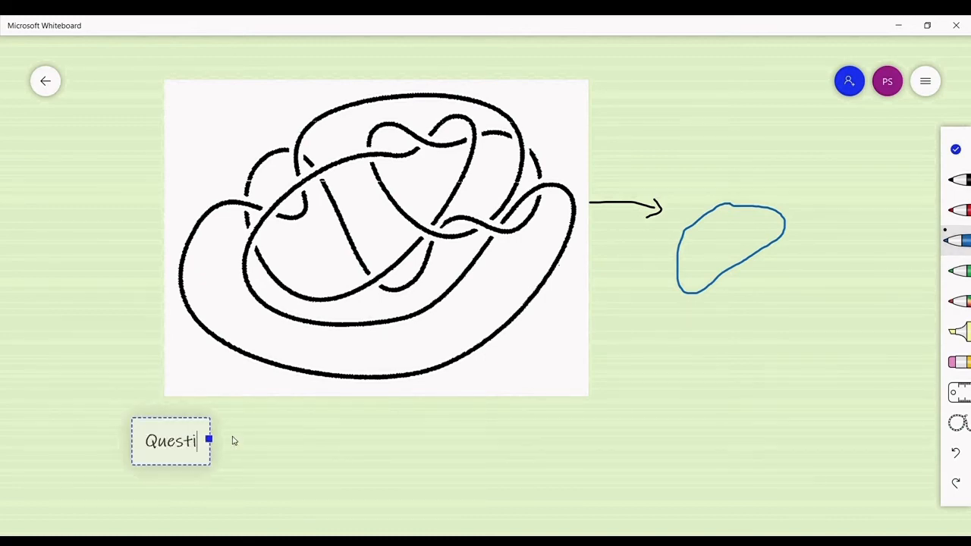
type("on: Given a knot, can you give an algorit")
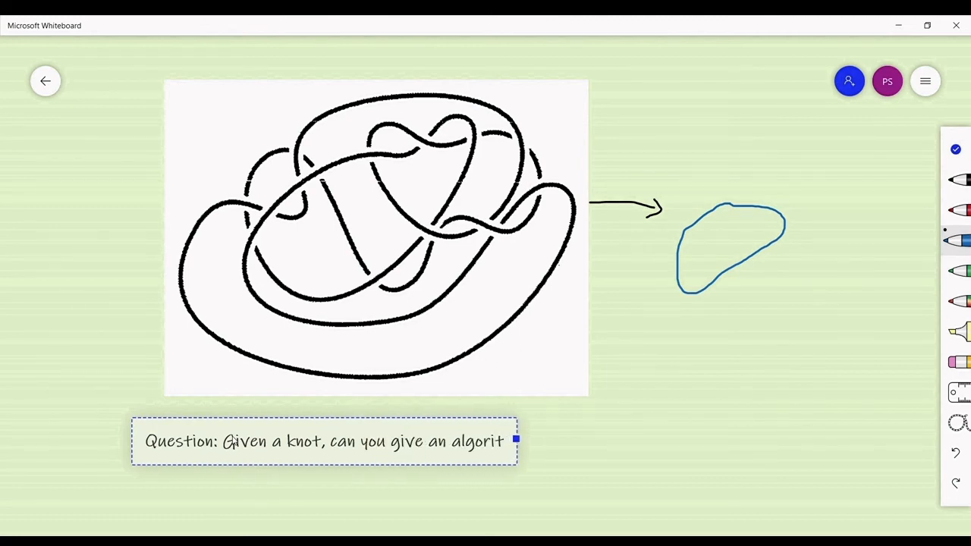
type("hm to tell if")
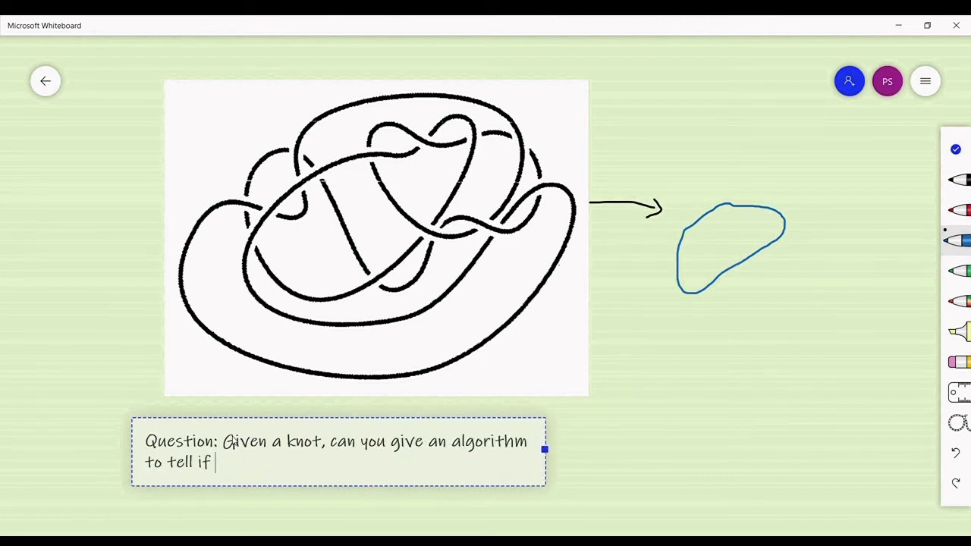
type("it can be disentangled")
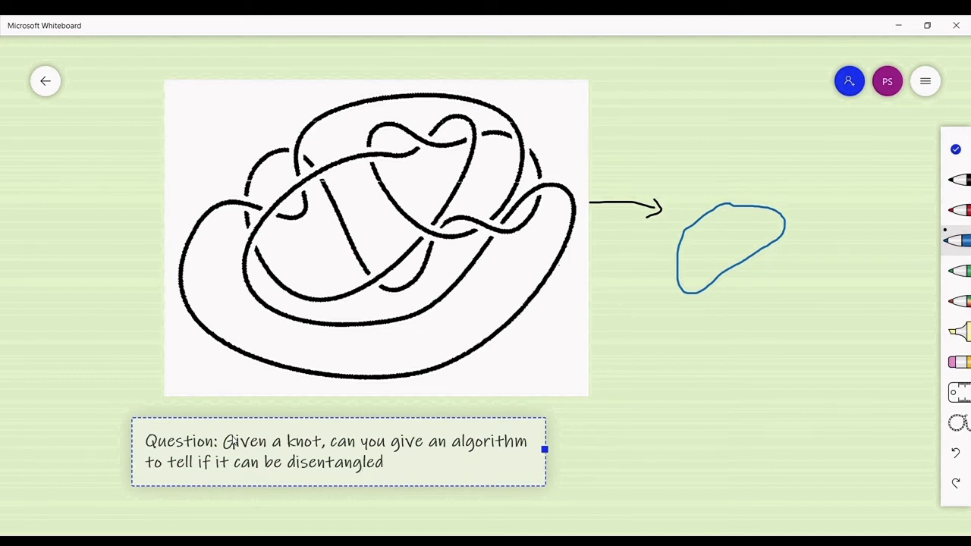
type("into an unknot without act")
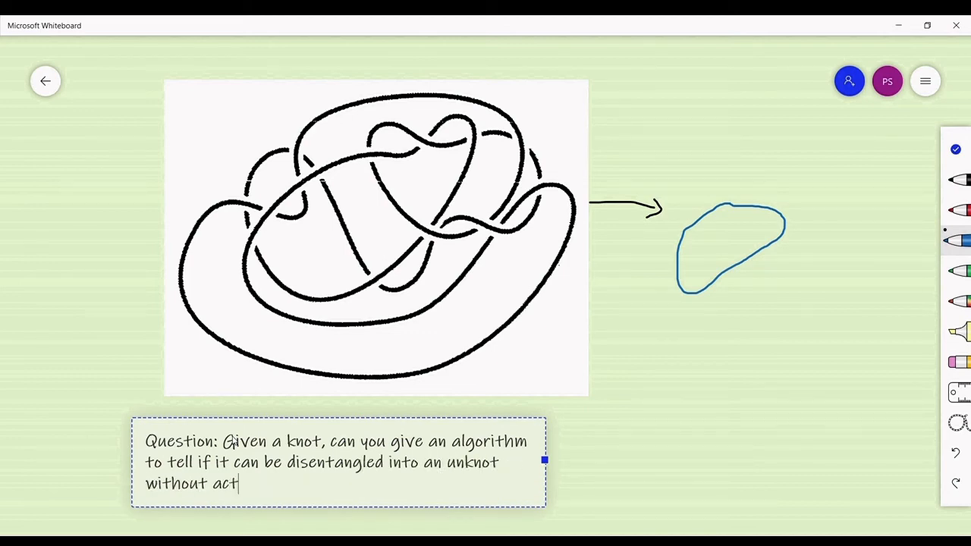
type("ually trying to disentan")
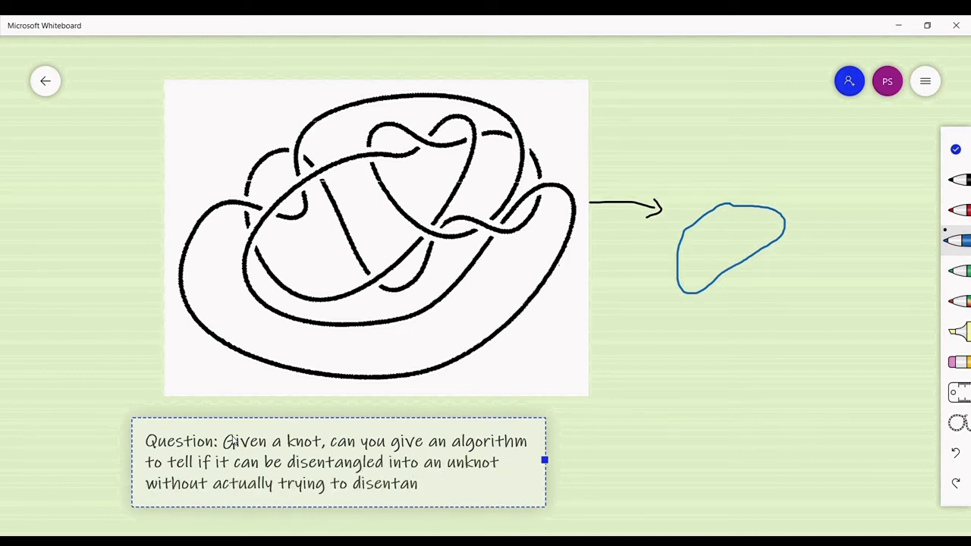
type("gle it?")
type("W")
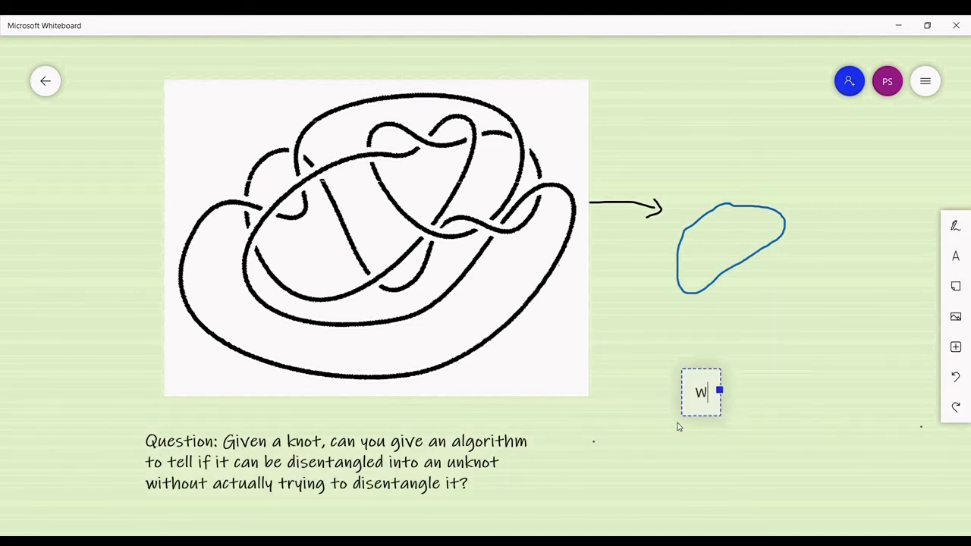
- Credit 'Wolfgang Haken, 1961' with a green doodle, then write 'Thanks for watching !!!! :D'
type("olfgang Haken, 1961")
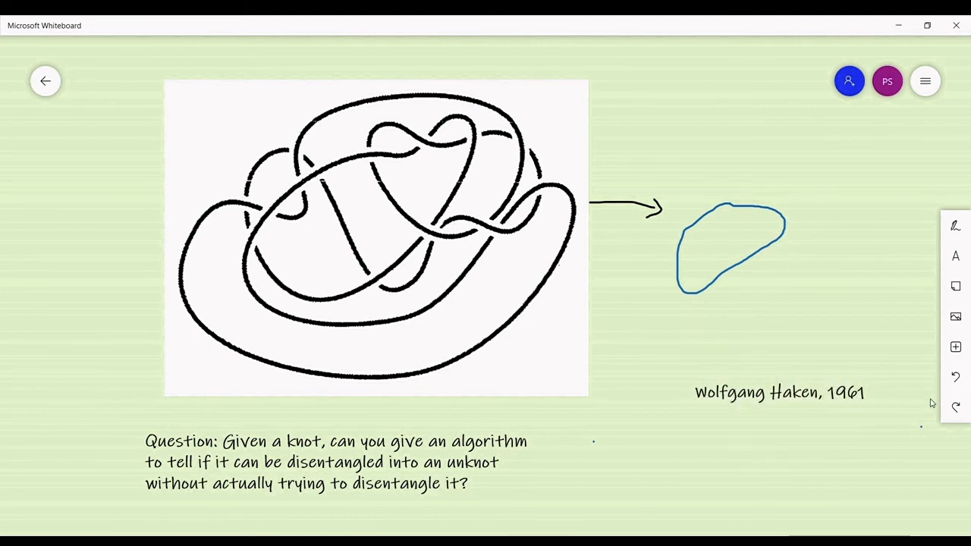
left_click(957, 224)
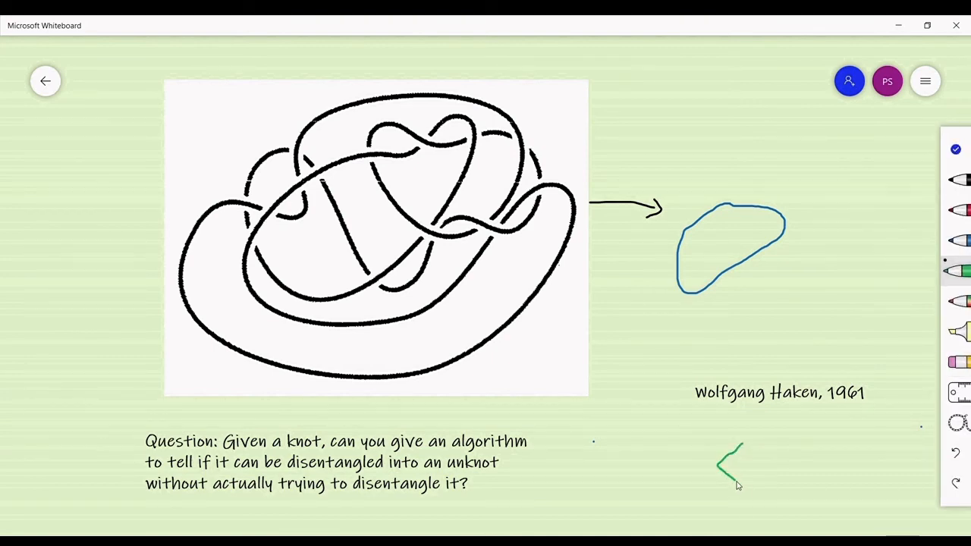
left_click_drag(736, 486, 805, 467)
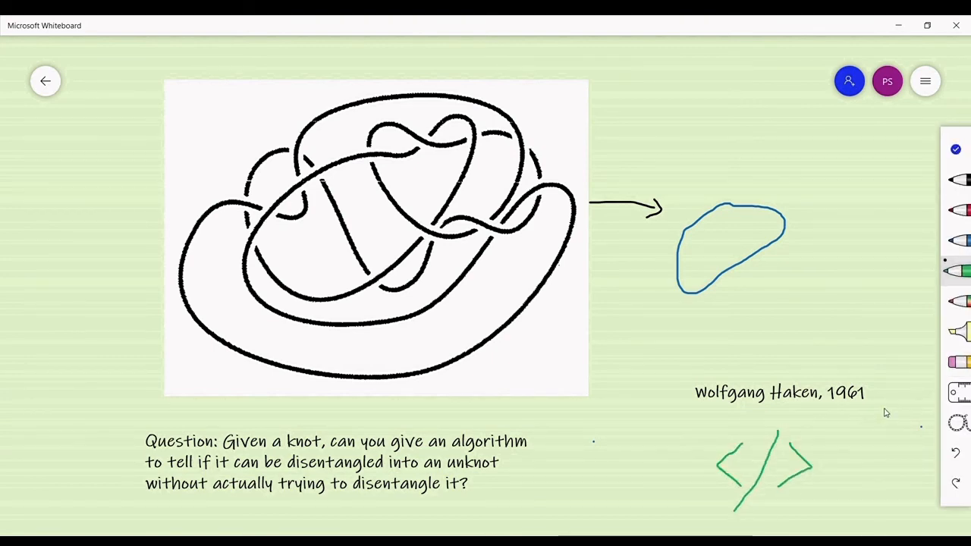
mouse_move(203, 58)
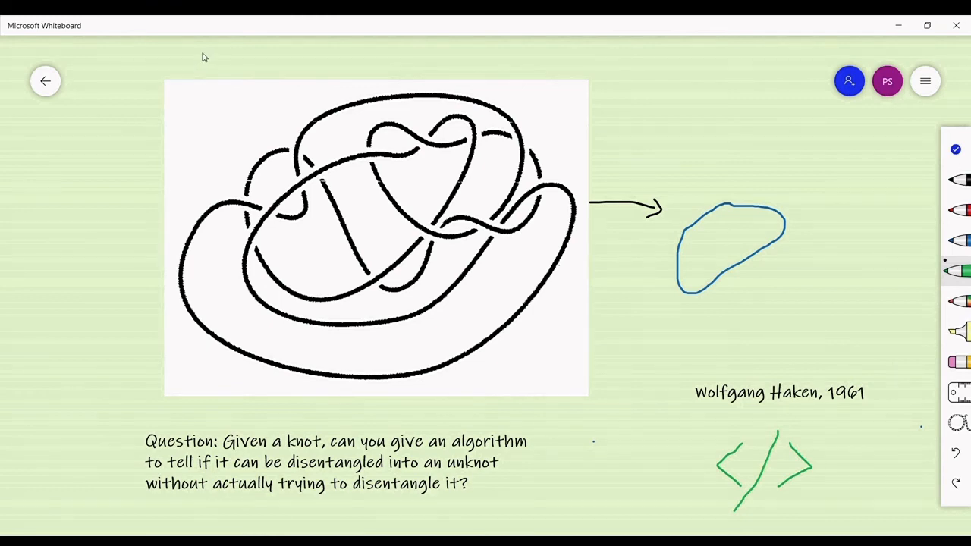
mouse_move(856, 492)
type("Thanks f")
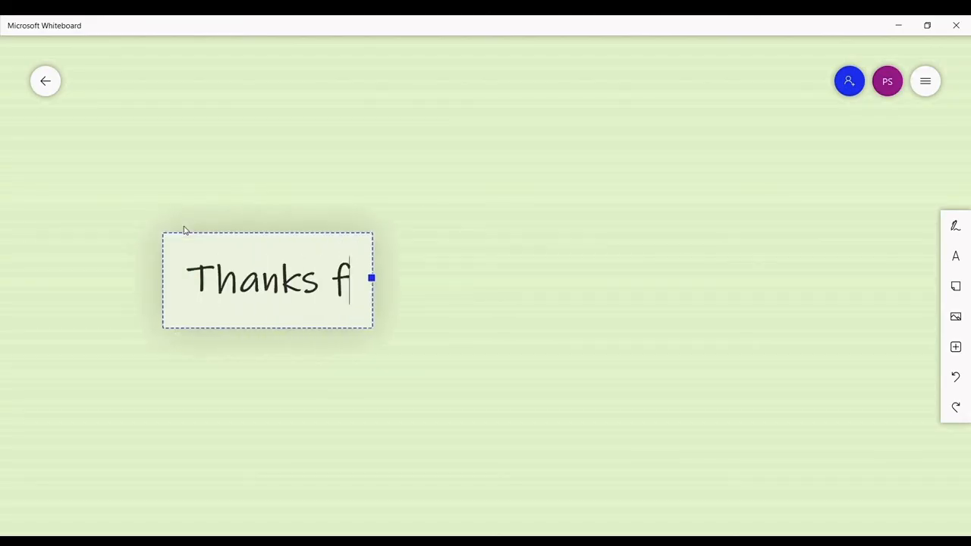
type("or watching !!!! :D")
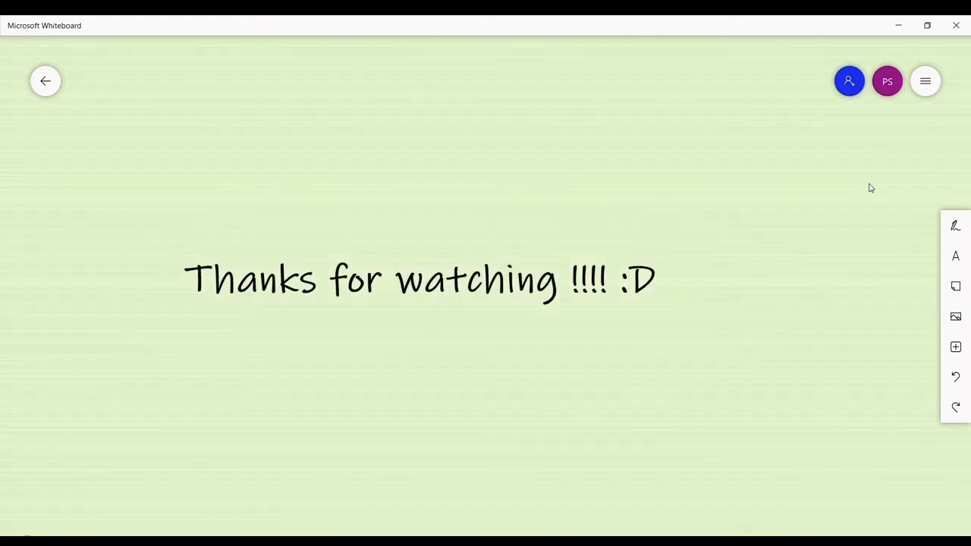